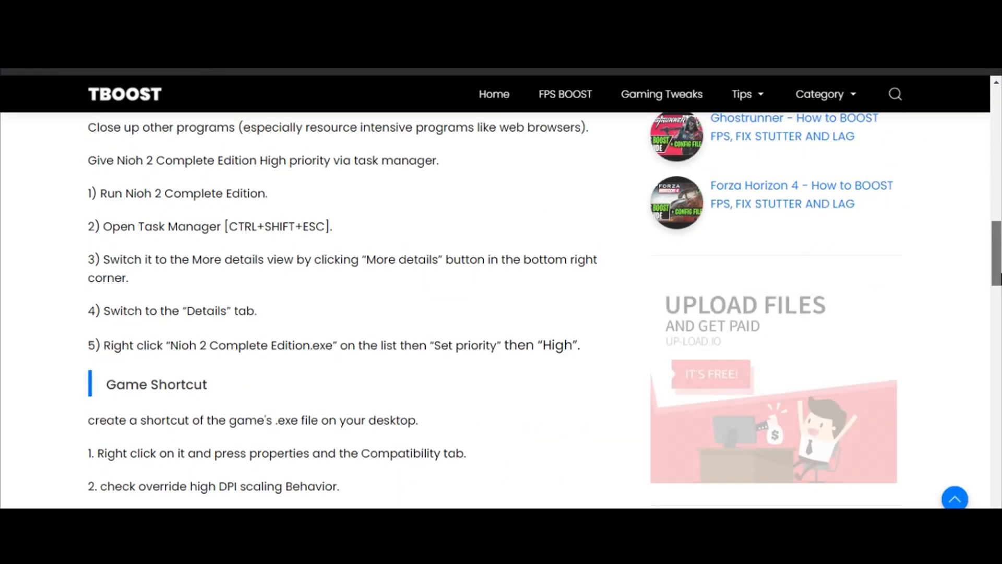
# - Scroll the TBOOST article to the 'How to install?' heading and 'CLICK HERE TO DOWNLOAD!' link
pyautogui.scroll(-3)
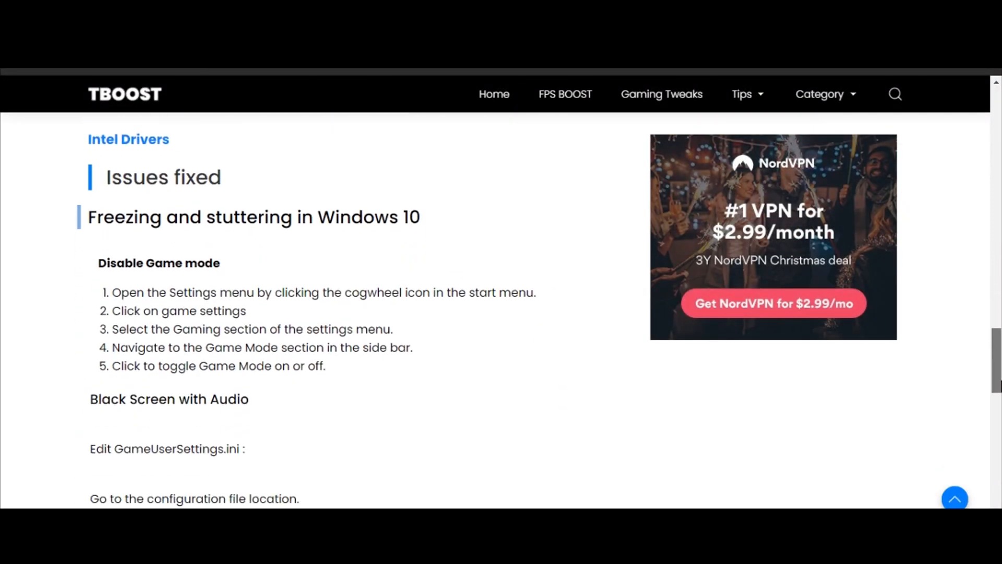
pyautogui.scroll(-3)
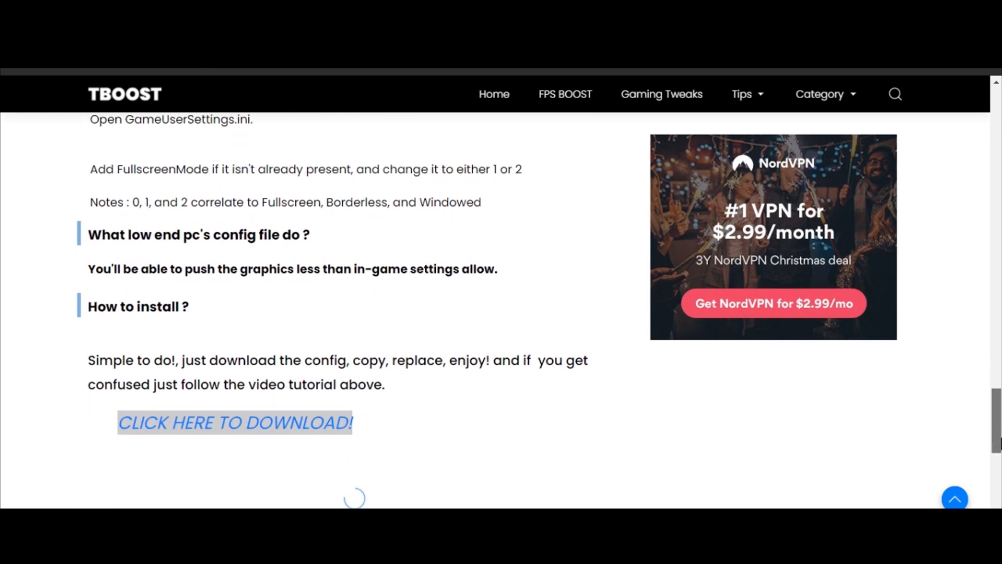
pyautogui.scroll(-3)
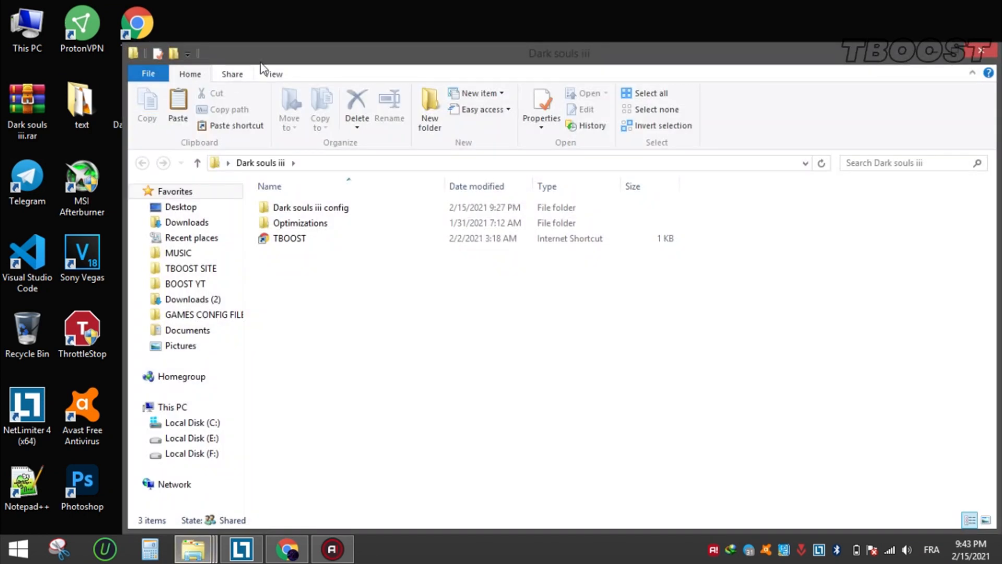
# - Browse This PC > C: > Users > AppData > DarkSoulsIII and select GraphicsConfig.xml
pyautogui.doubleClick(312, 207)
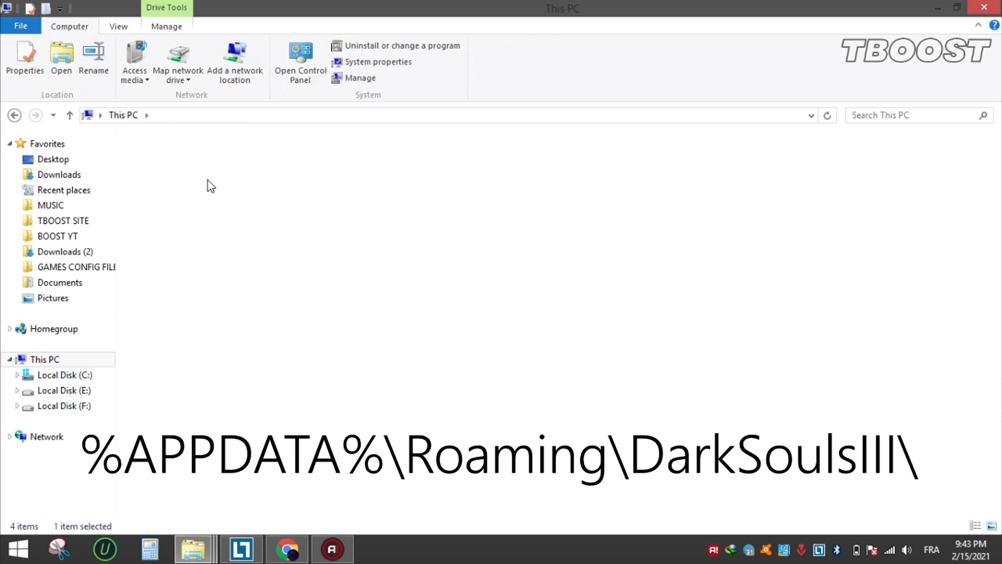
pyautogui.doubleClick(64, 375)
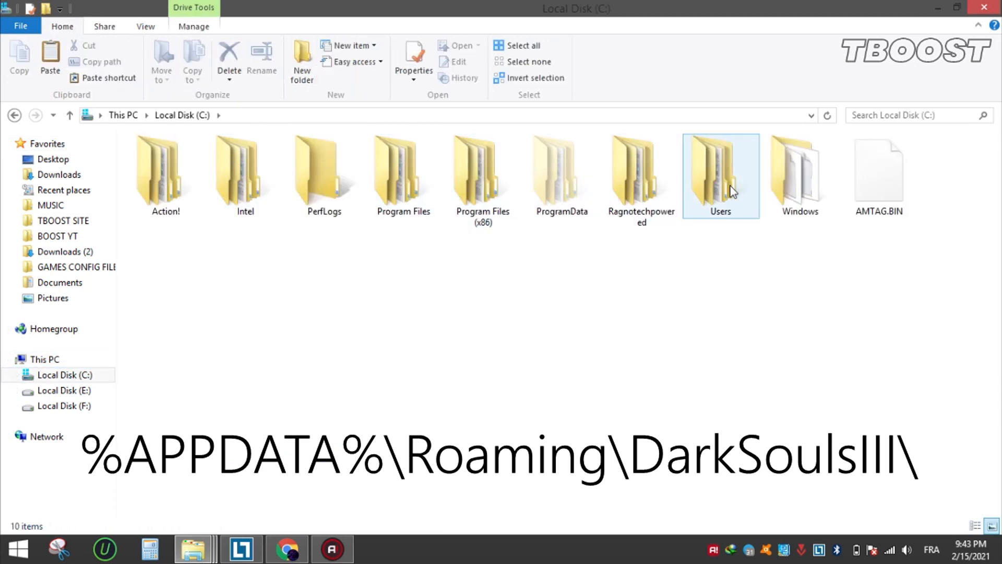
pyautogui.doubleClick(720, 176)
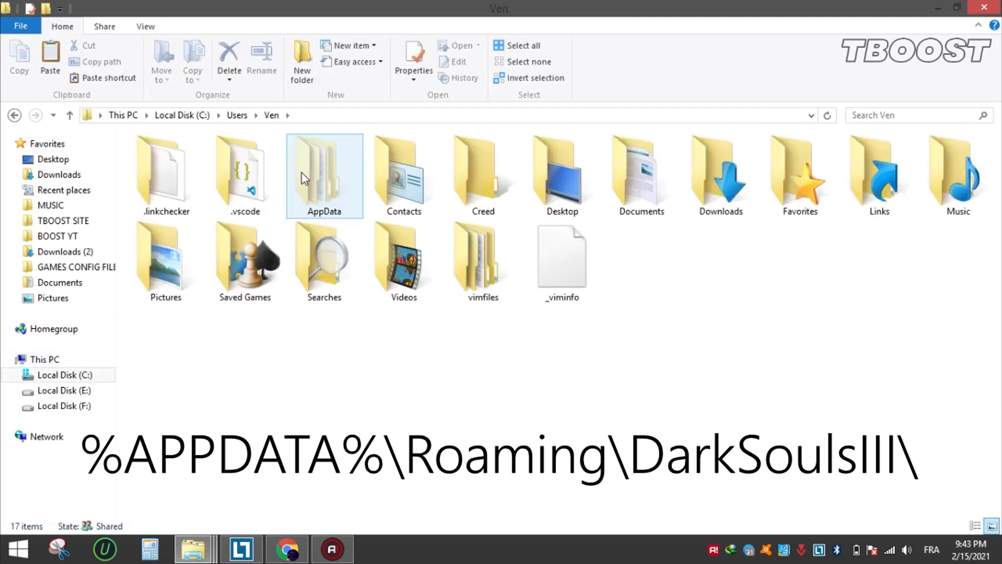
pyautogui.doubleClick(324, 166)
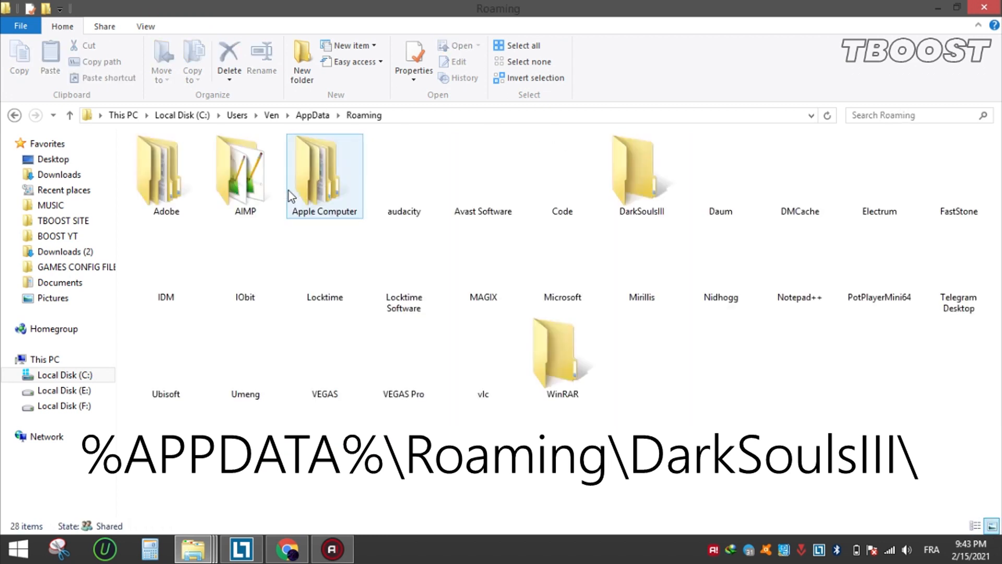
pyautogui.doubleClick(641, 163)
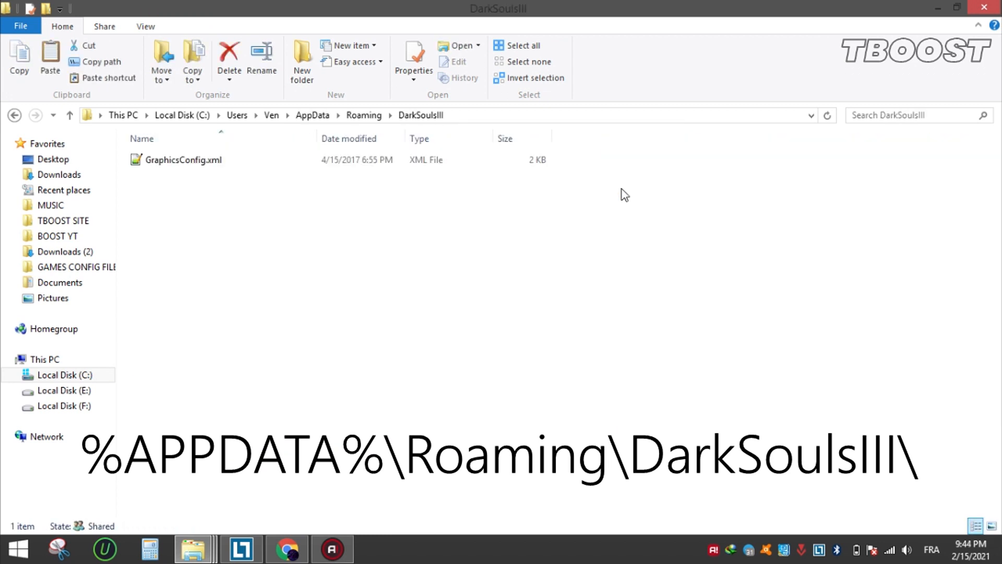
pyautogui.click(50, 57)
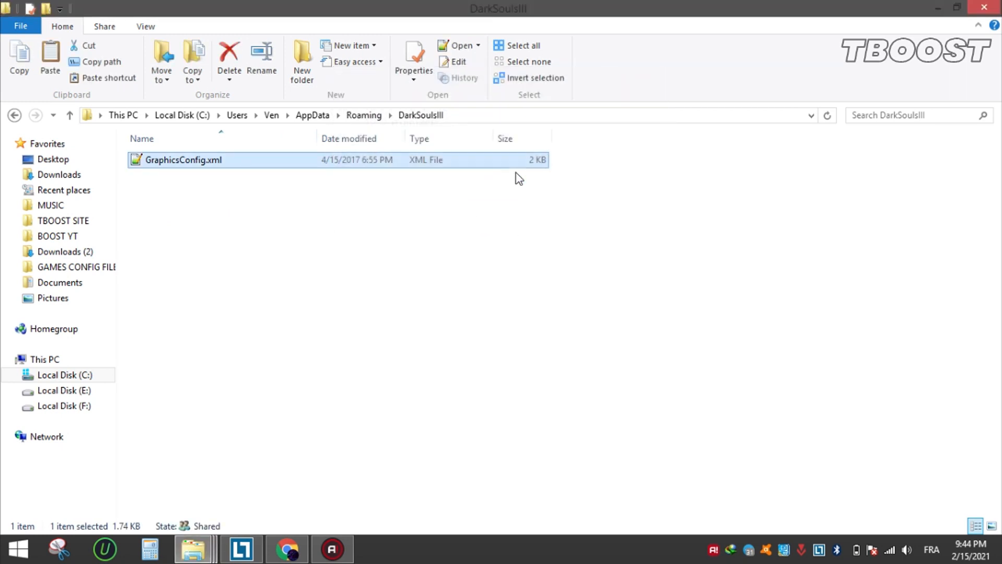
# - Tick the Read-only attribute in GraphicsConfig.xml's Properties
pyautogui.click(413, 57)
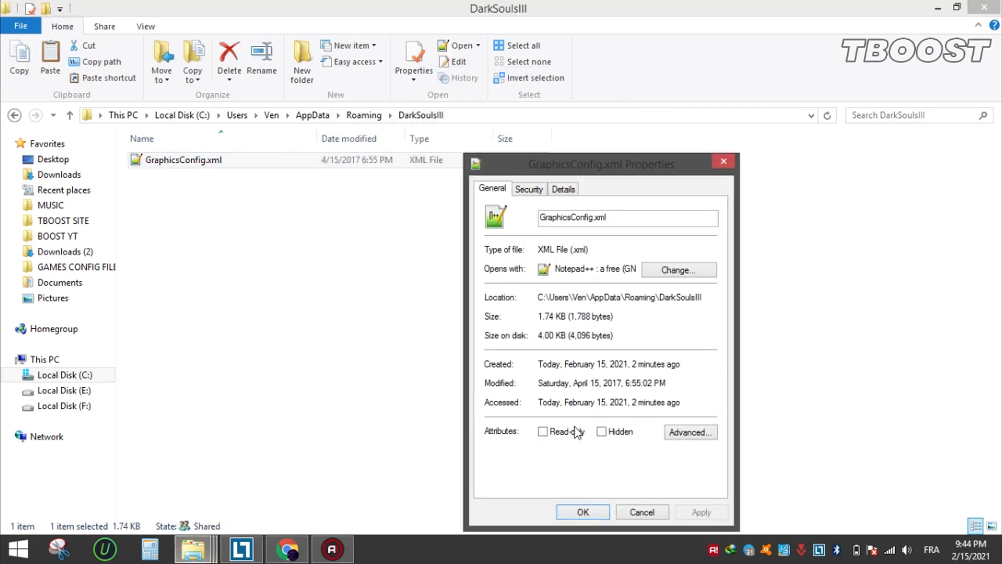
pyautogui.click(543, 431)
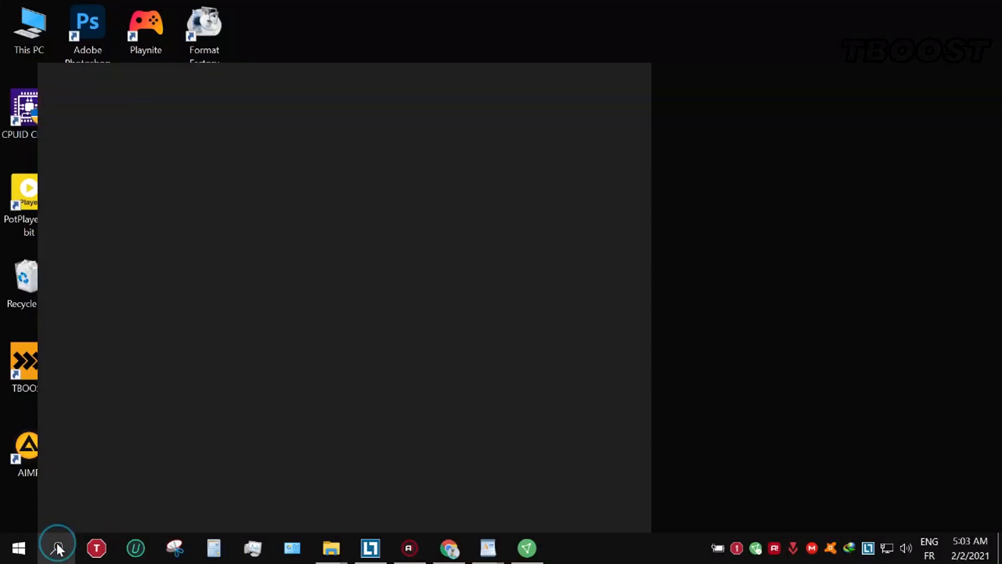
# - Search 'fold' to reach File Explorer Options and enable 'Show hidden files, folders, and drives'
pyautogui.write('fold')
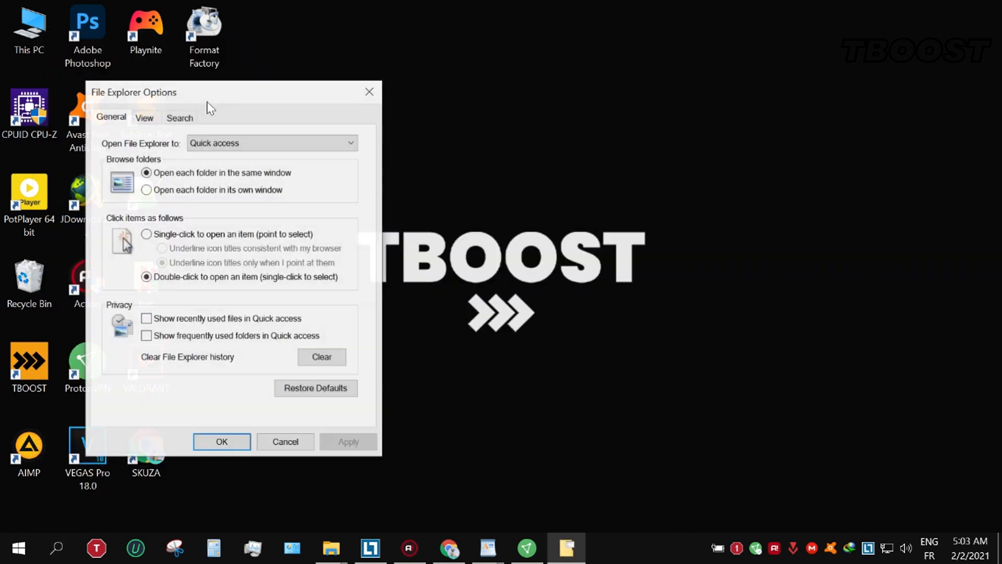
pyautogui.click(144, 117)
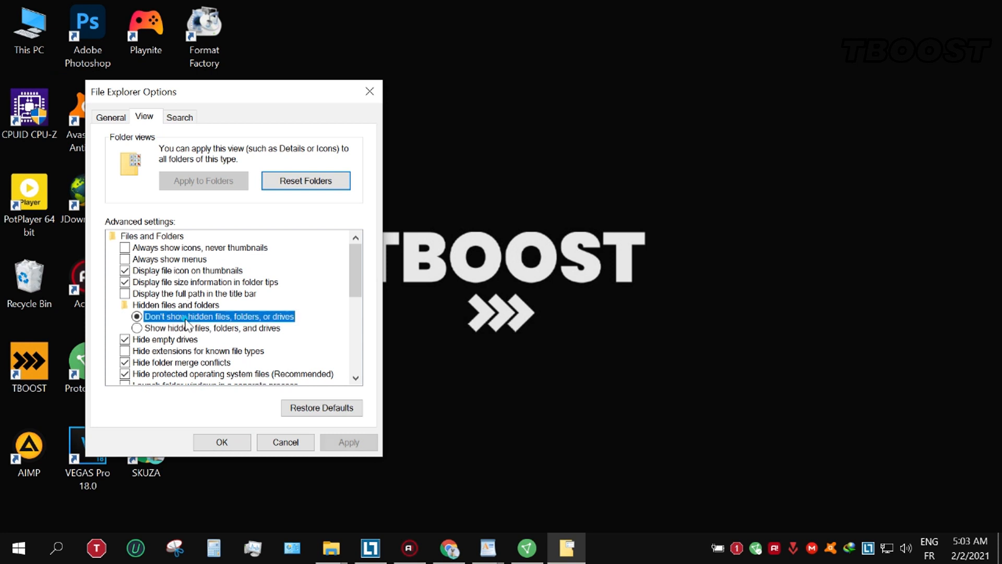
pyautogui.click(136, 328)
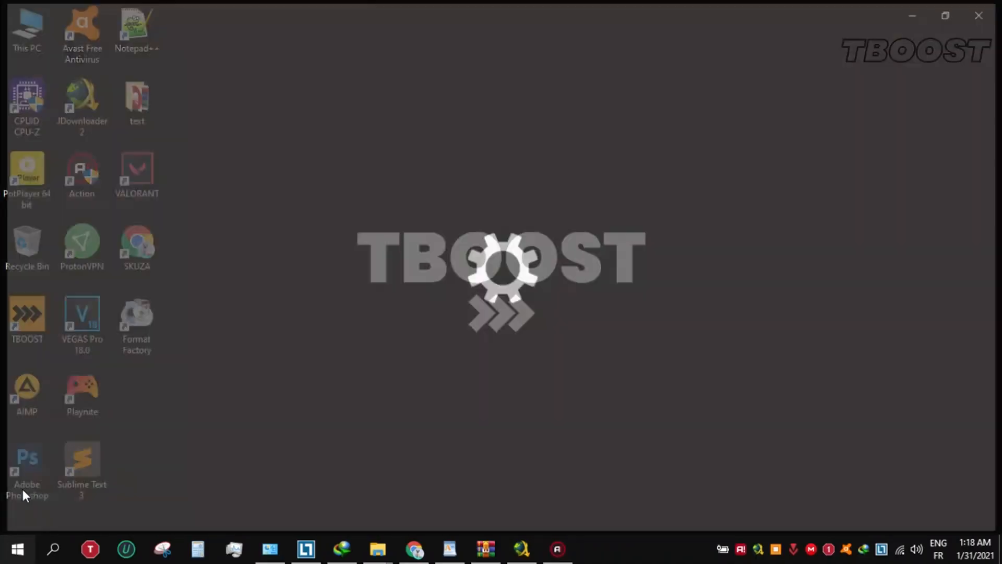
# - Select the Ultimate Performance plan among the additional power plans
pyautogui.click(593, 548)
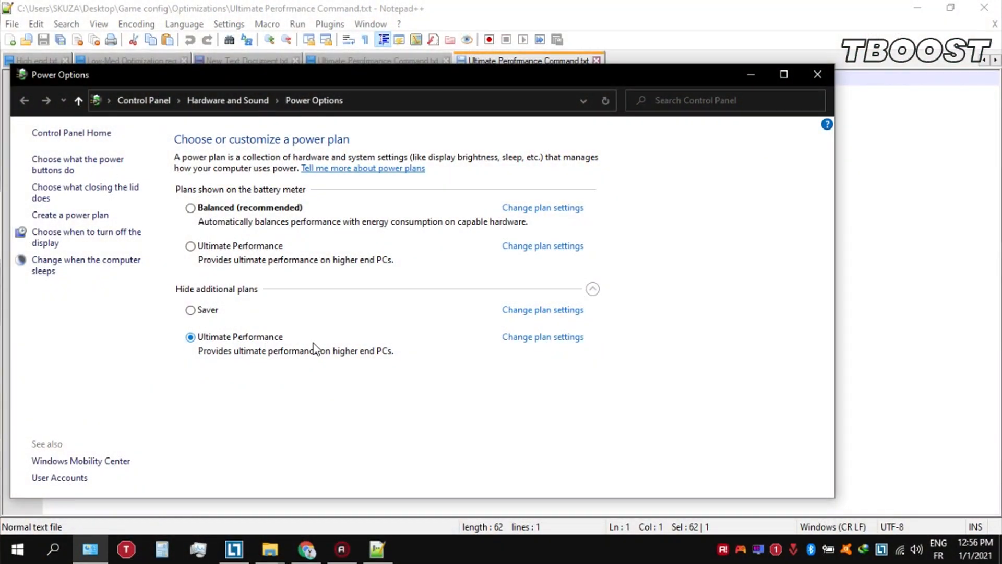
pyautogui.moveTo(351, 341)
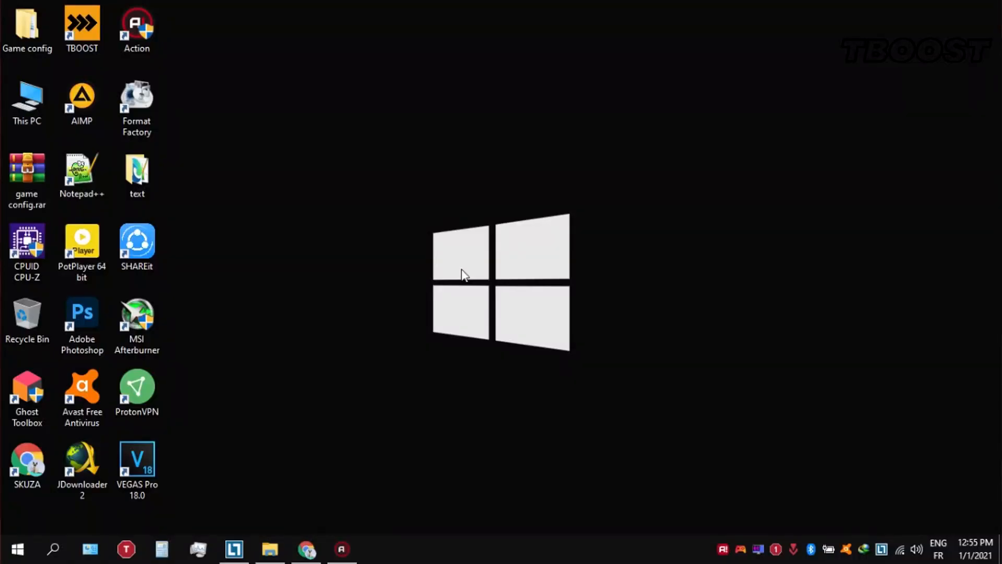
# - Open Game config > Optimizations > Ultimate Performance Command.txt and copy its powercfg command
pyautogui.click(27, 26)
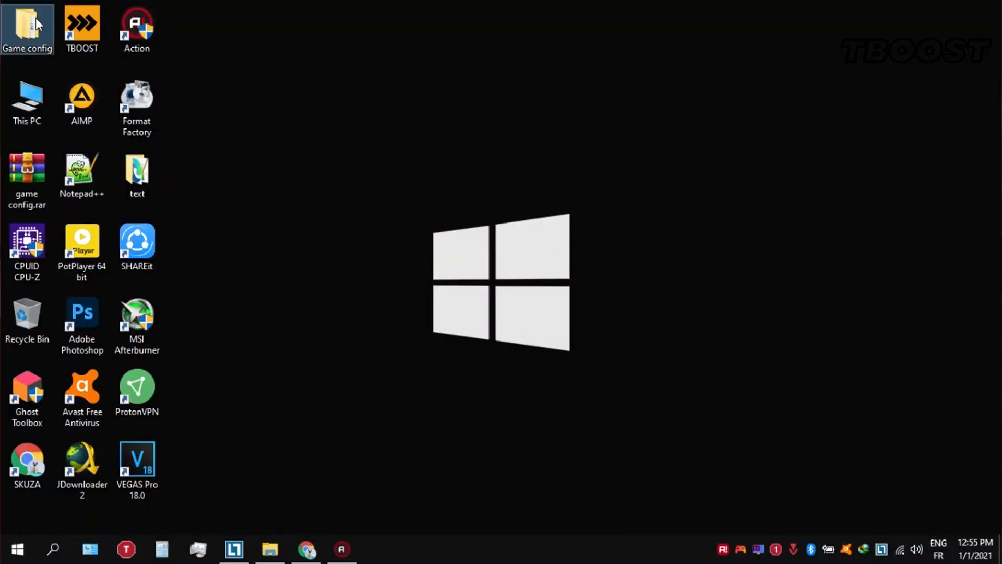
pyautogui.doubleClick(26, 29)
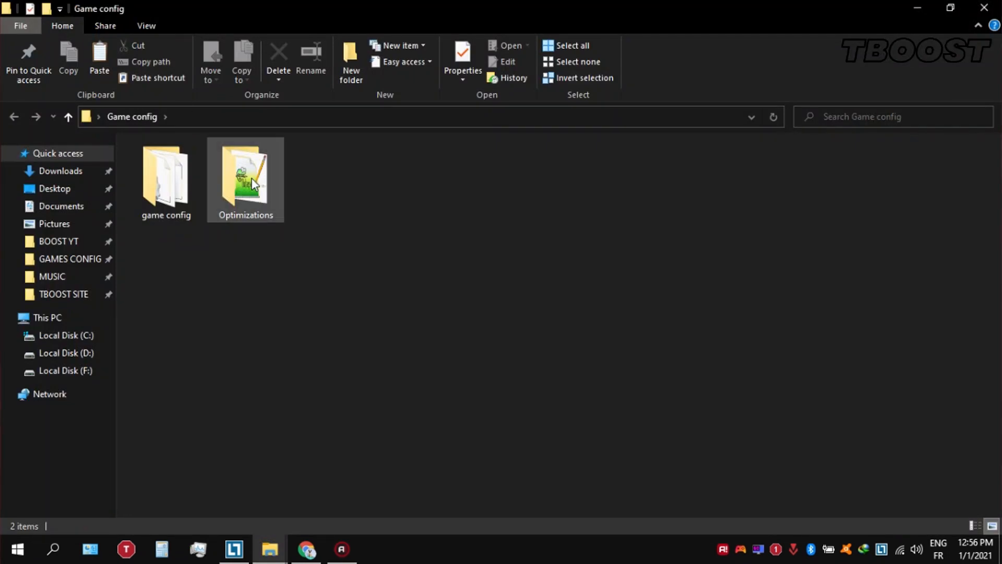
pyautogui.doubleClick(245, 179)
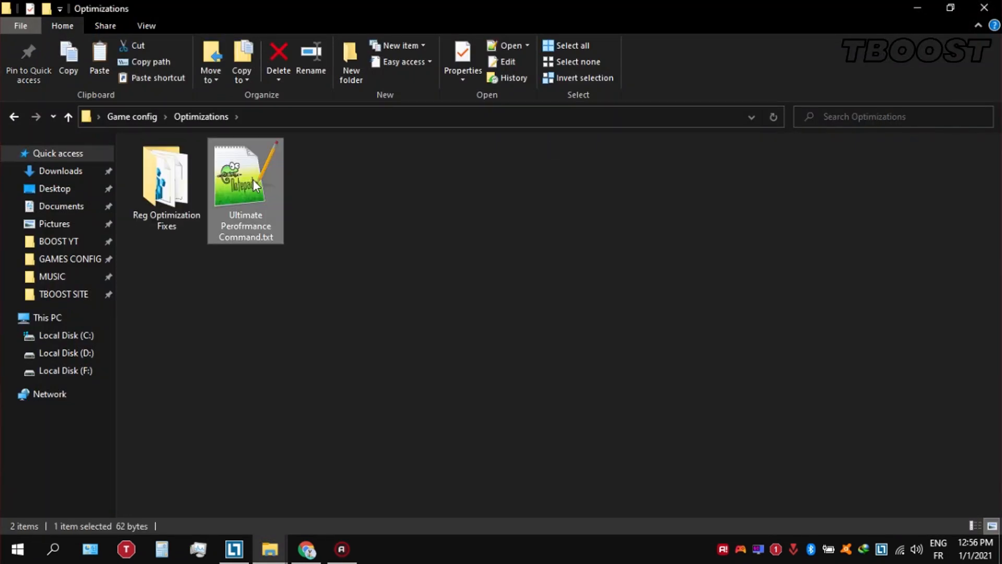
pyautogui.doubleClick(245, 173)
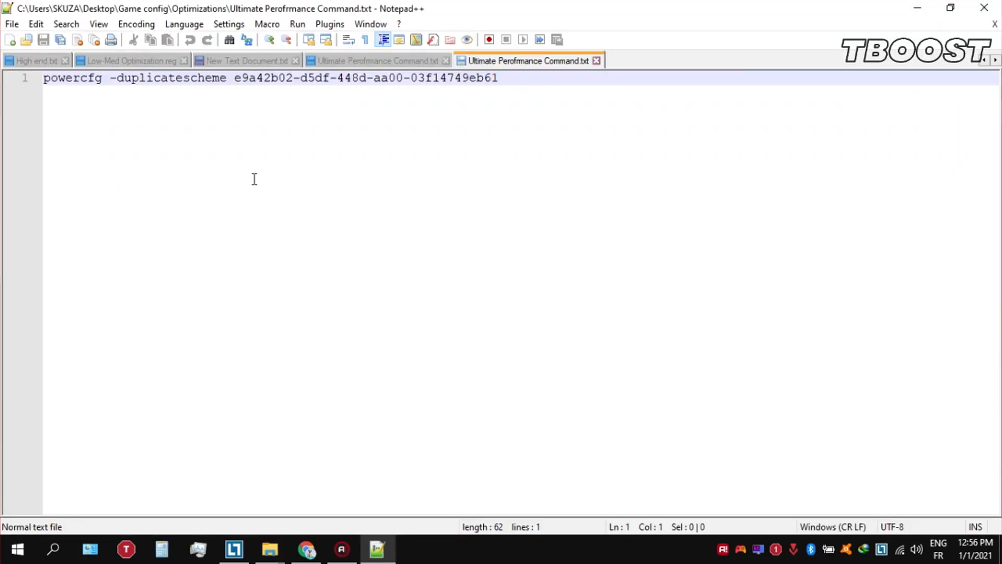
pyautogui.rightClick(122, 83)
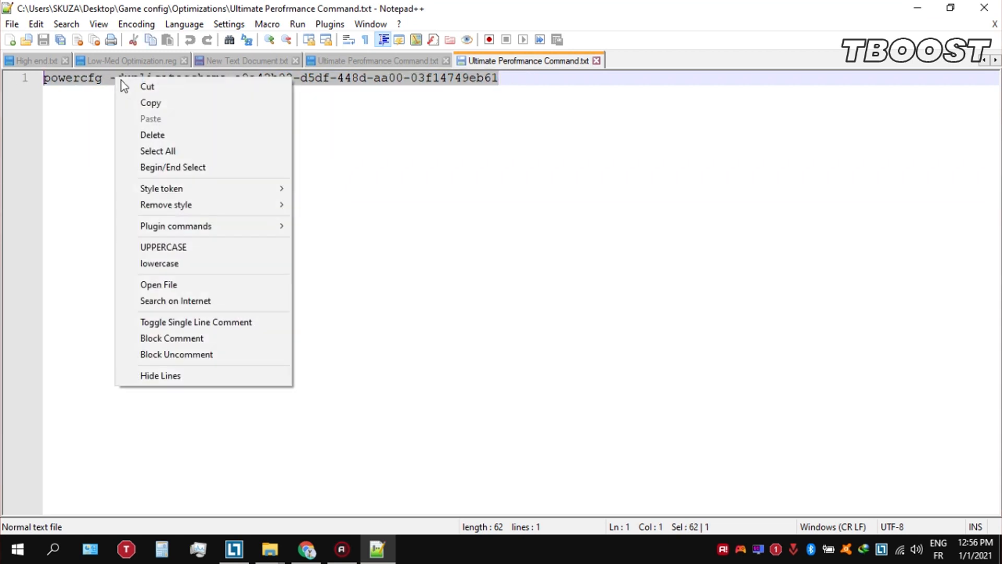
pyautogui.click(16, 549)
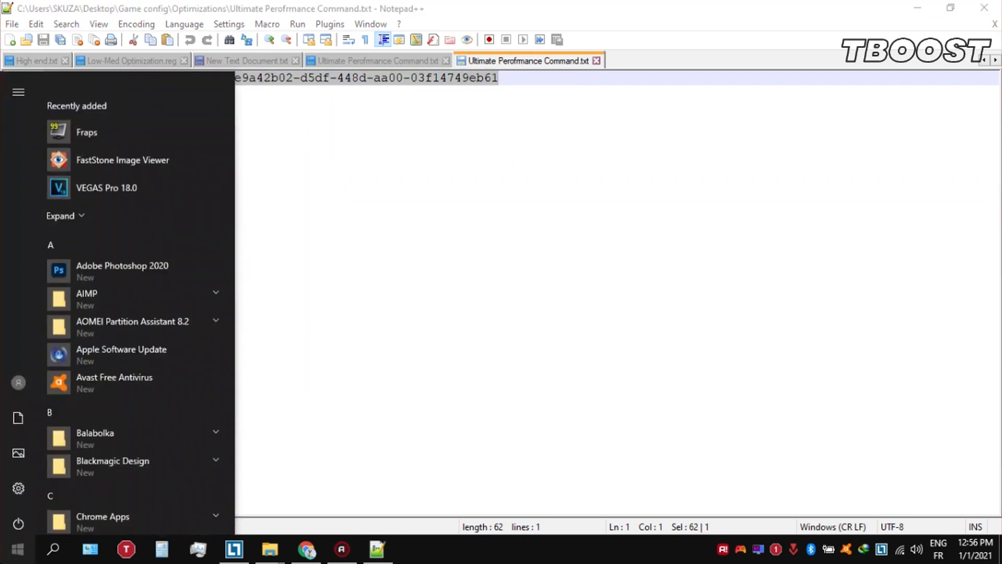
# - Paste and run the powercfg command in an administrator Command Prompt, then close it
pyautogui.write('cmd')
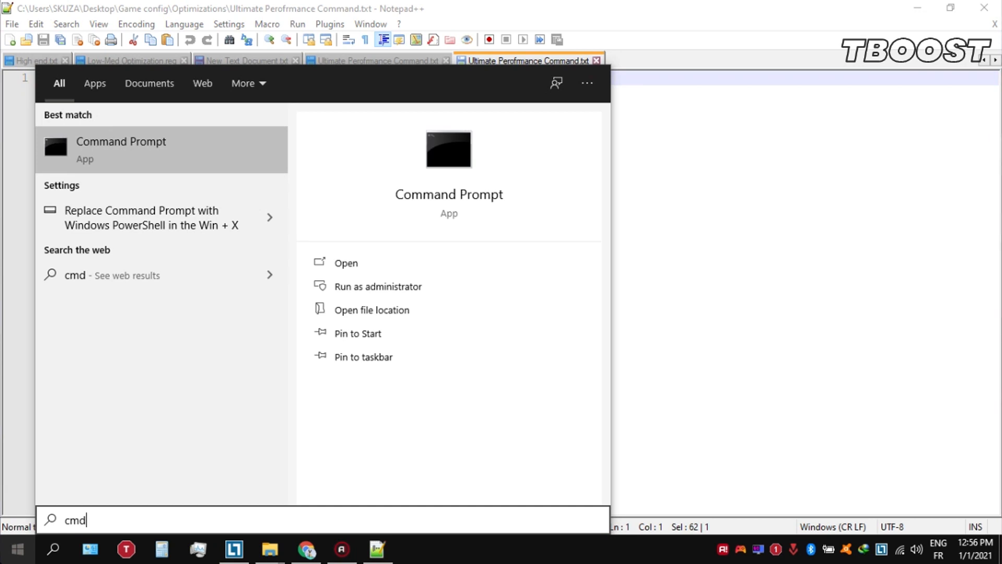
pyautogui.rightClick(120, 150)
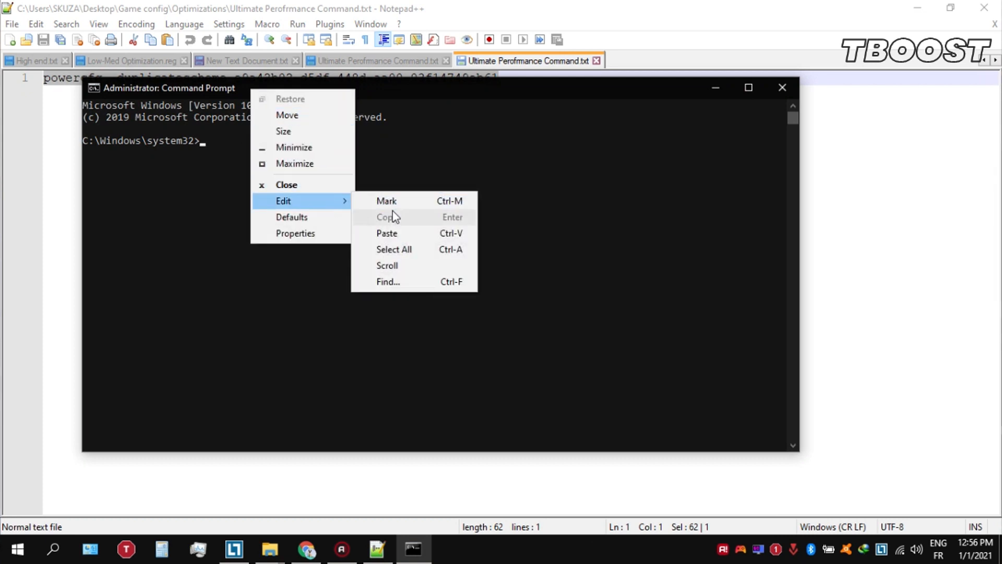
pyautogui.click(386, 233)
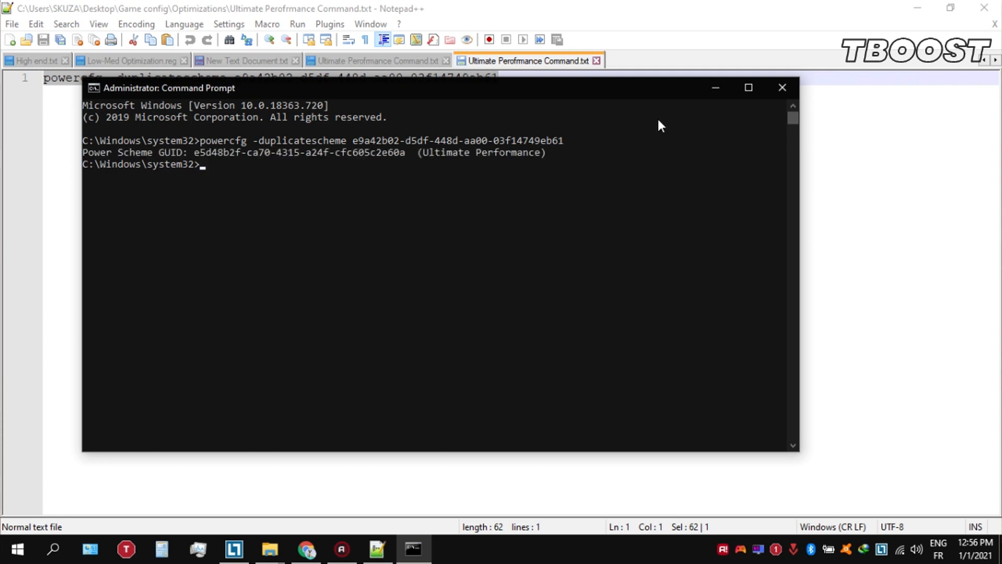
pyautogui.click(781, 88)
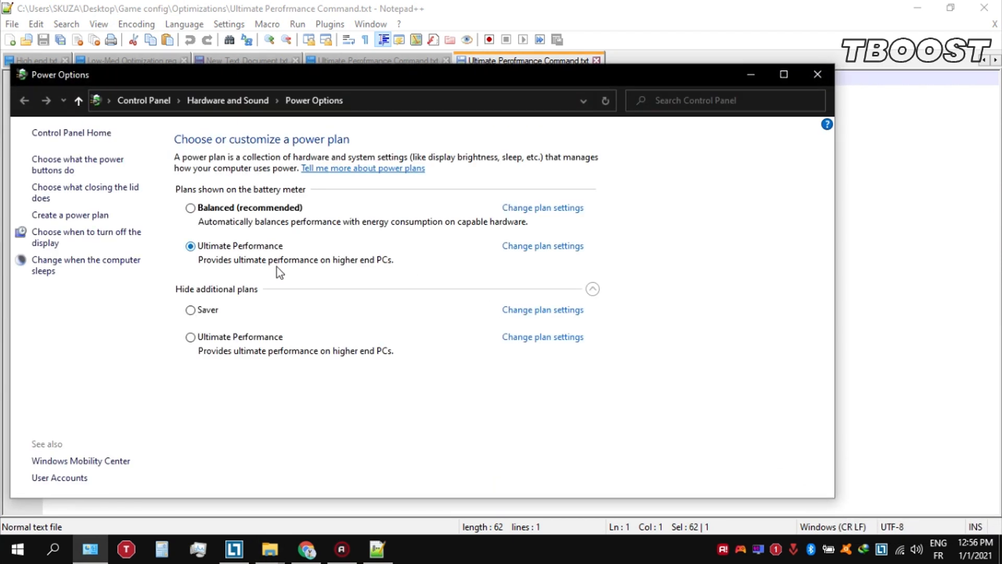
# - Pick the Ultimate Performance radio button under Hardware and Sound > Power Options
pyautogui.click(190, 337)
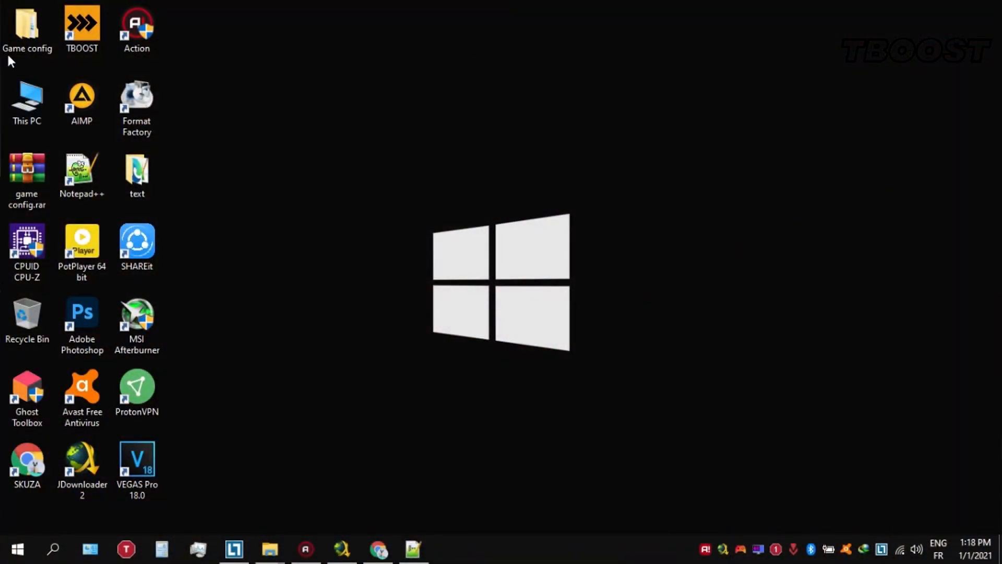
# - Merge Low-Med Optimization.reg from Reg Optimization Fixes, confirming Yes and dismissing the success message
pyautogui.doubleClick(27, 25)
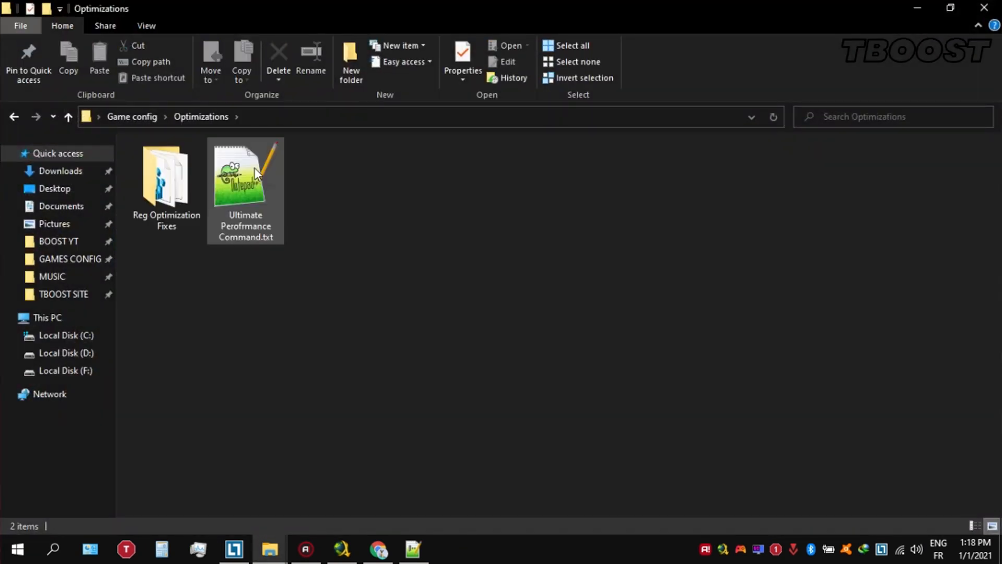
pyautogui.doubleClick(166, 176)
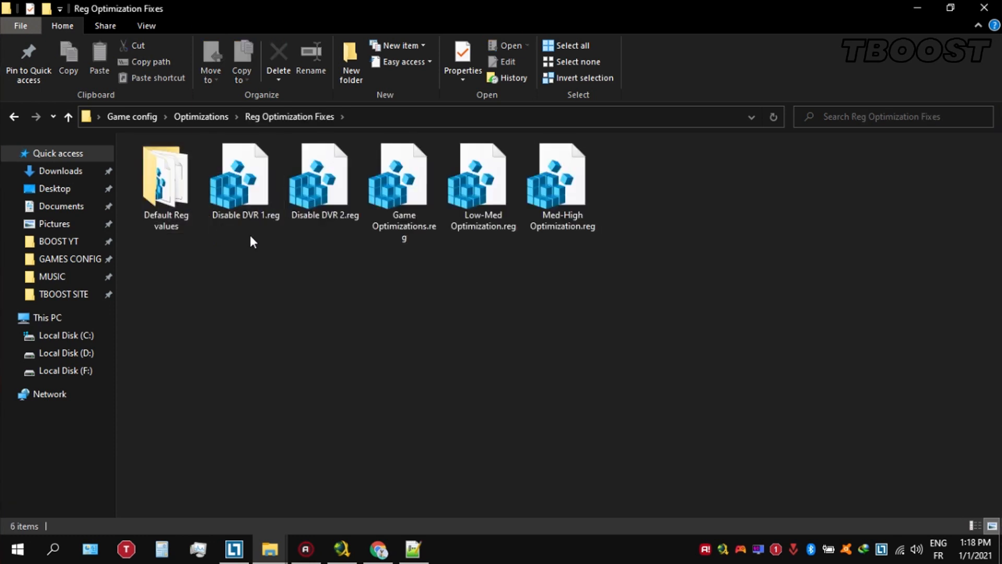
pyautogui.moveTo(248, 262)
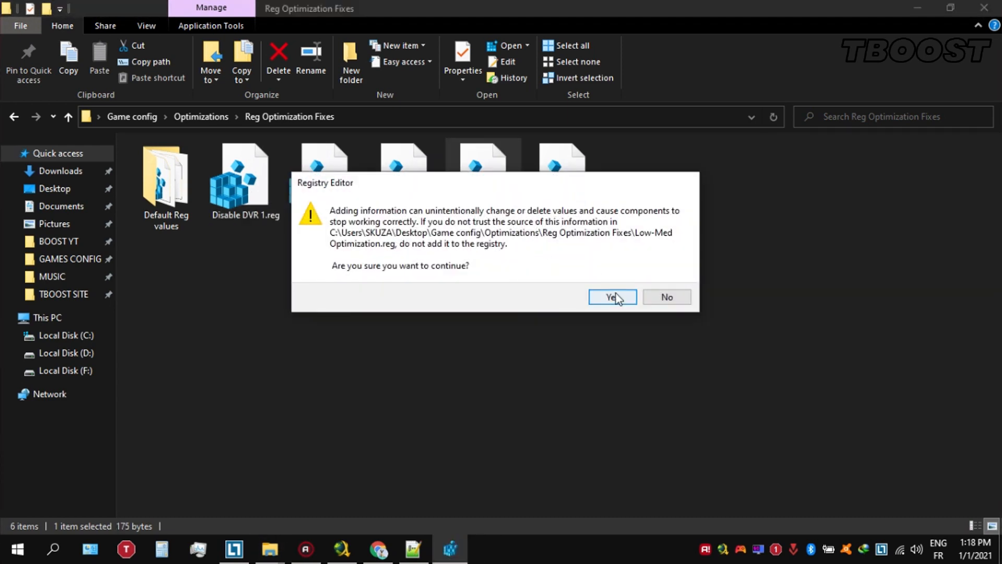
pyautogui.click(611, 297)
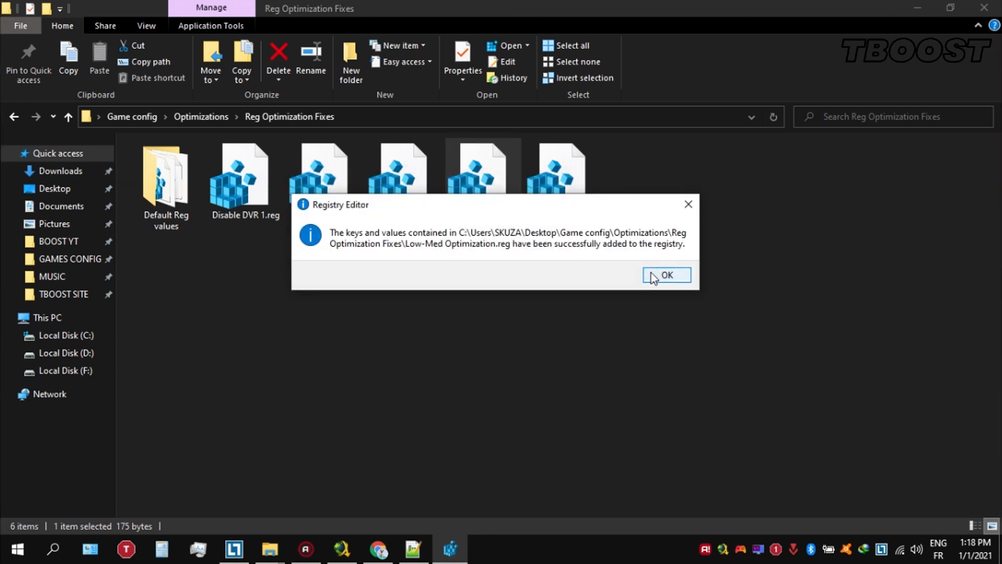
pyautogui.click(666, 275)
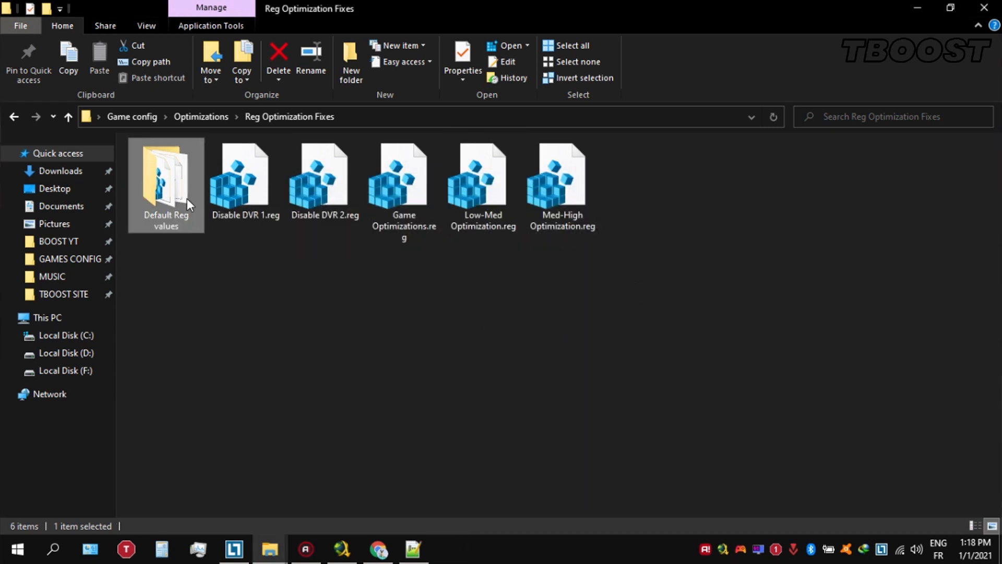
pyautogui.doubleClick(166, 176)
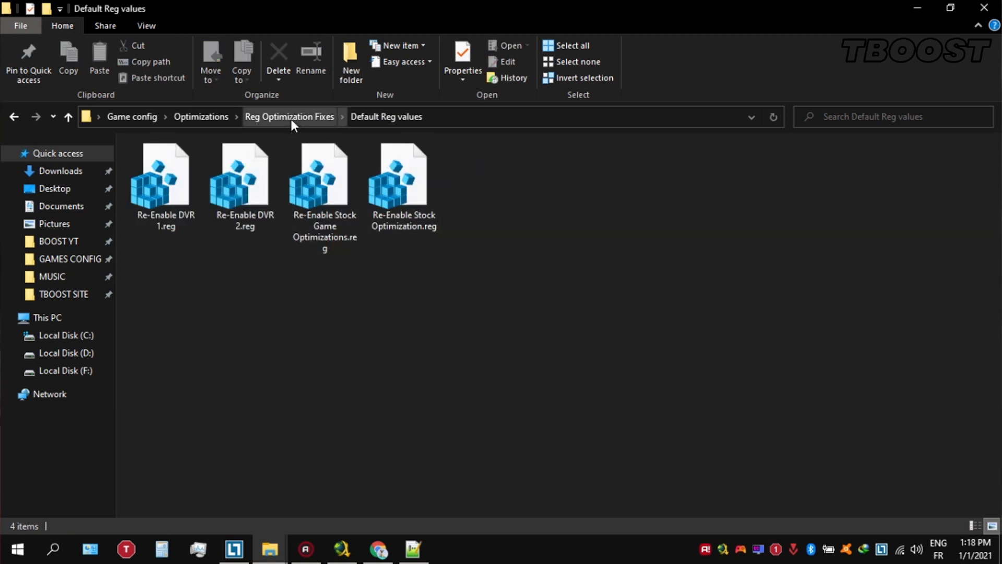
pyautogui.click(288, 117)
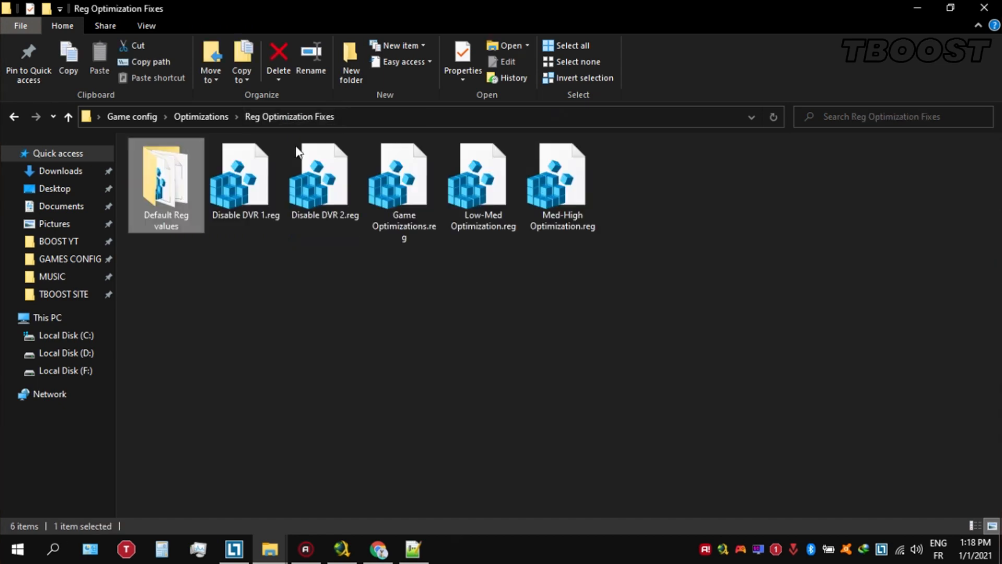